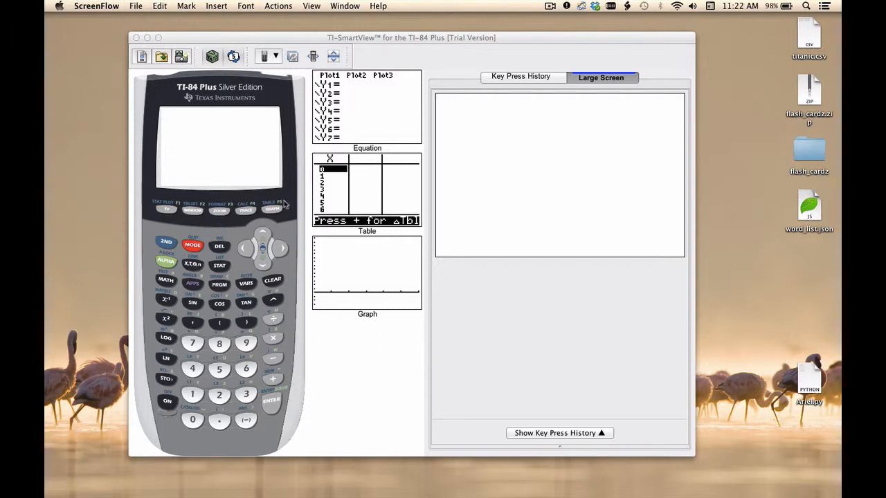
mouse_move(238, 284)
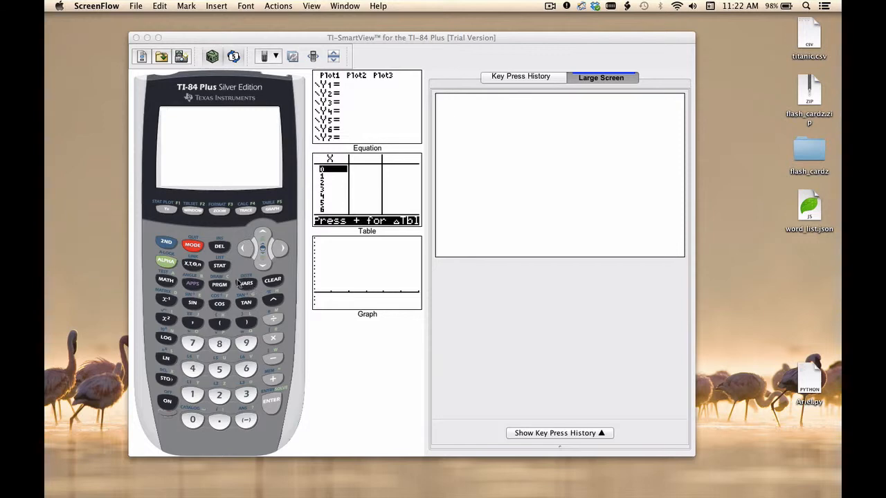
Enter the 23 data values into L1 via STAT Edit, leaving the cursor at L1(24).
left_click(219, 266)
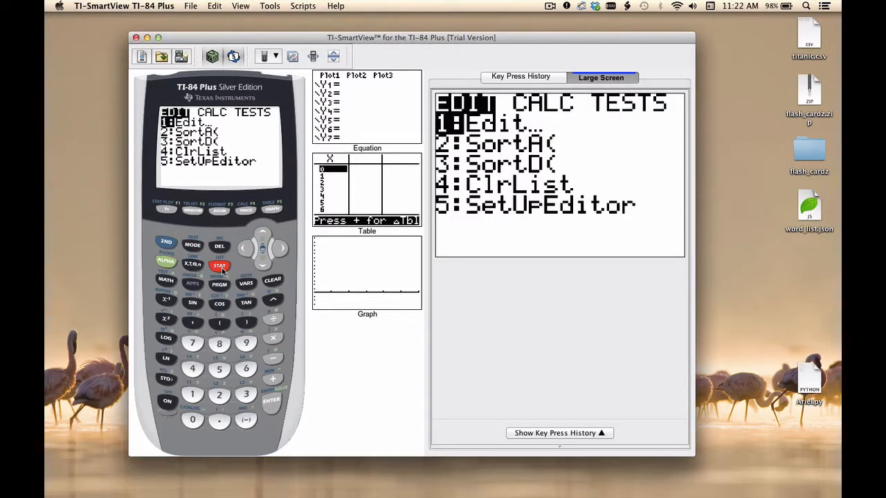
left_click(272, 400)
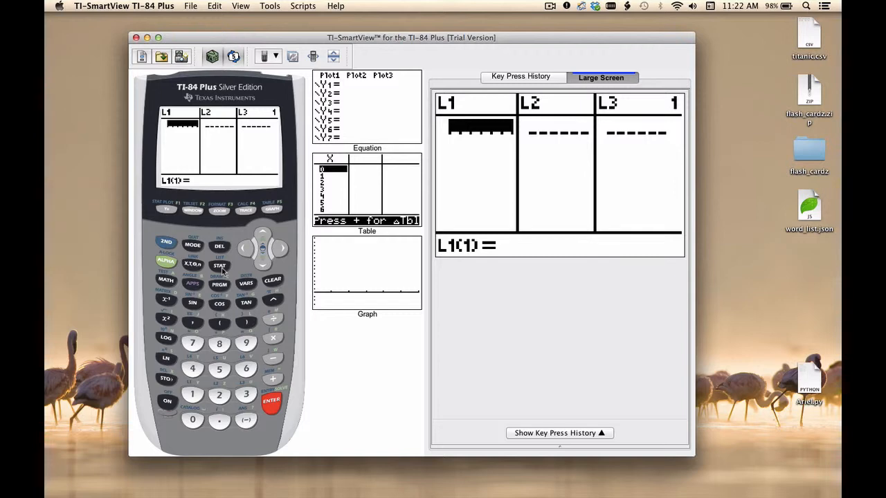
left_click(219, 368)
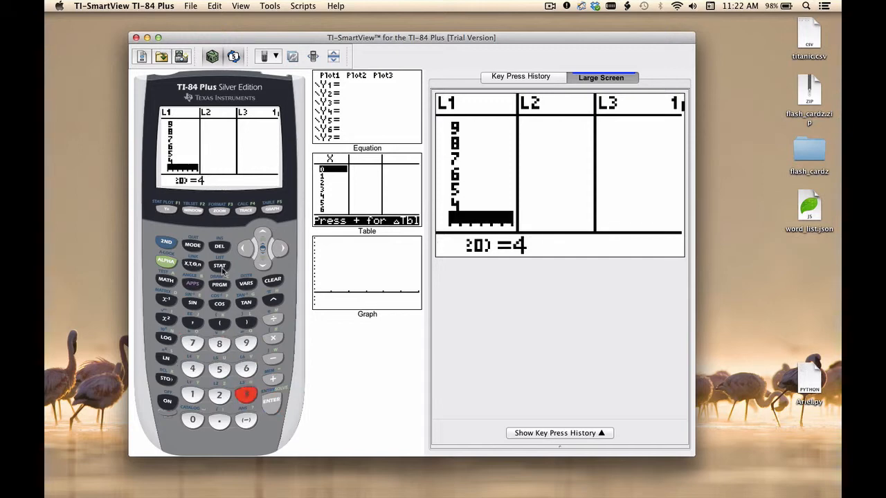
left_click(271, 401)
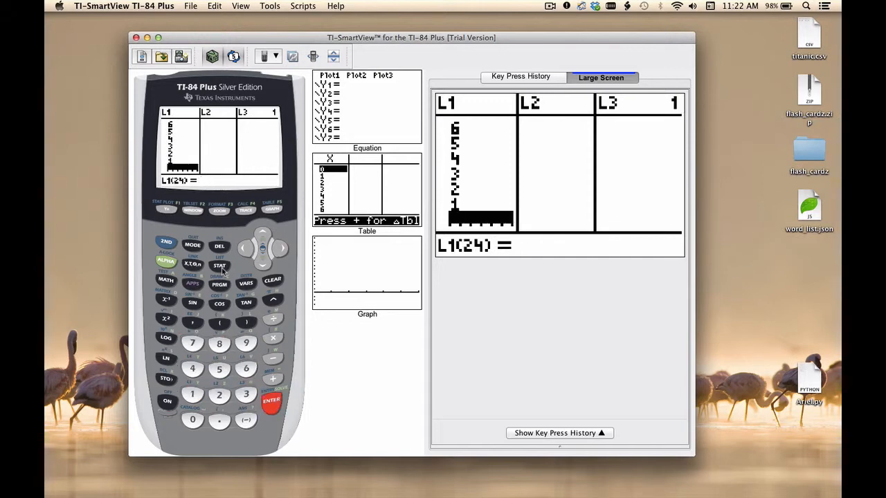
left_click(263, 232)
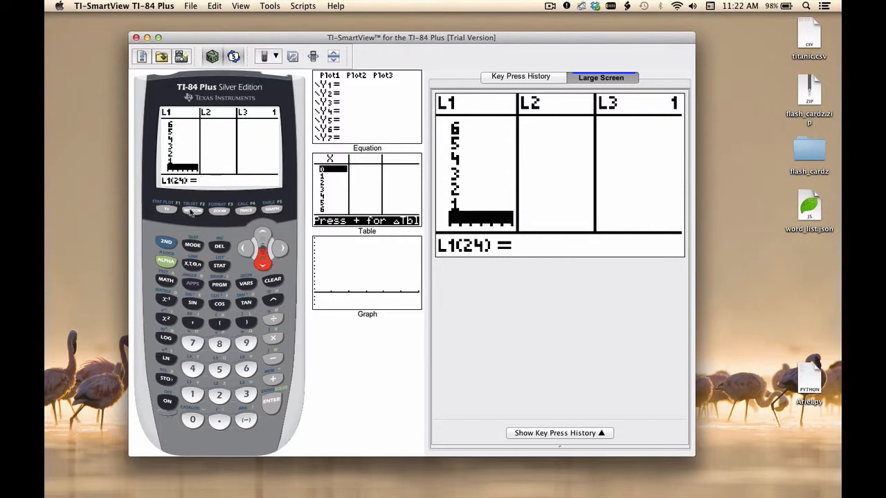
mouse_move(225, 269)
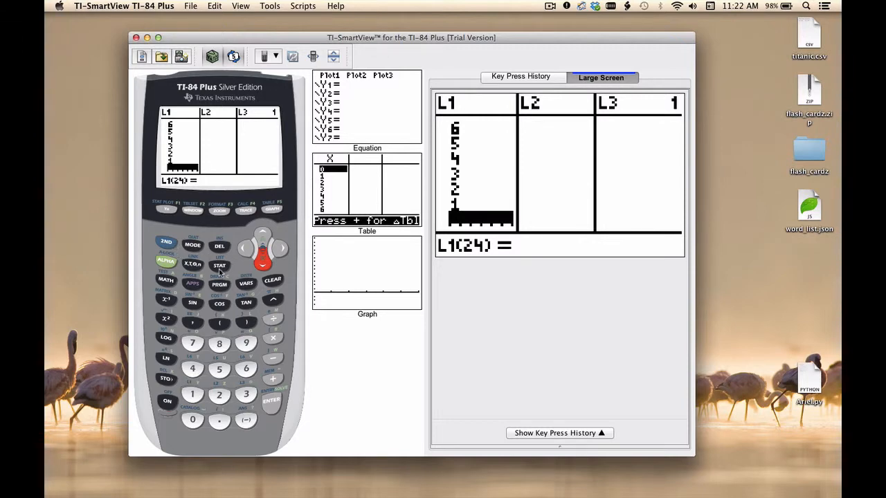
Run SortA(L1) from the home screen so the 23 values sort ascending and return Done.
left_click(219, 266)
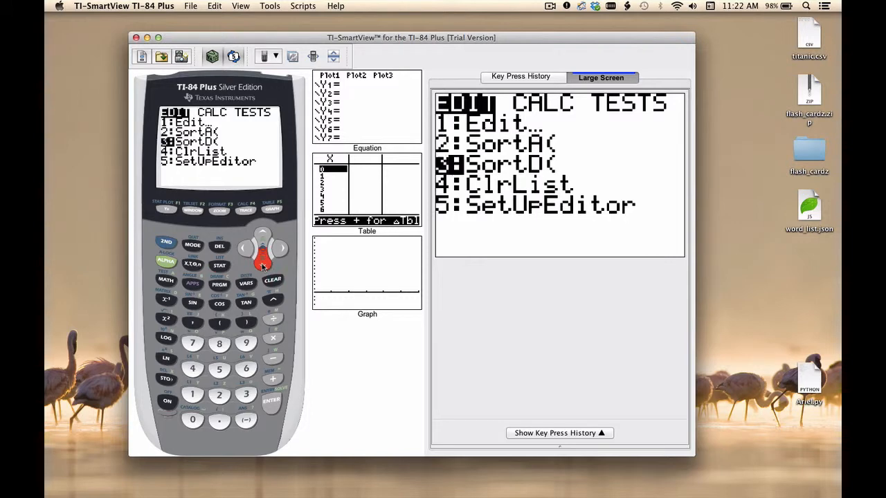
left_click(263, 233)
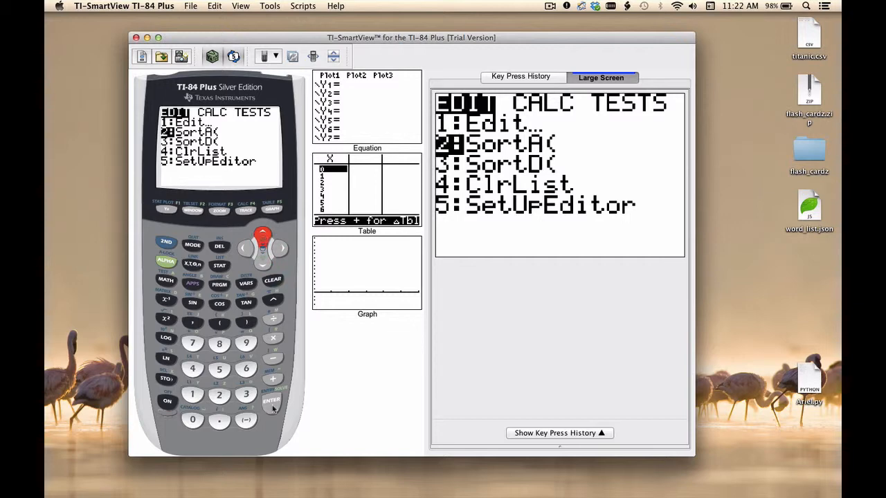
left_click(271, 402)
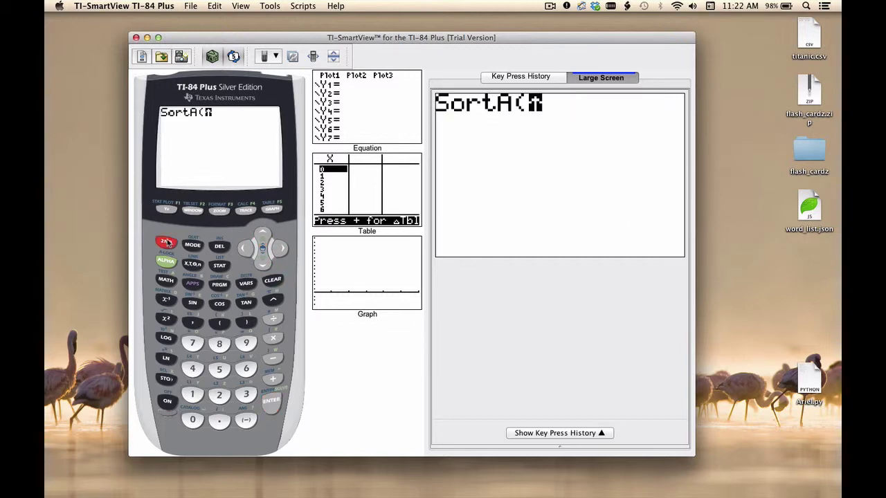
left_click(219, 265)
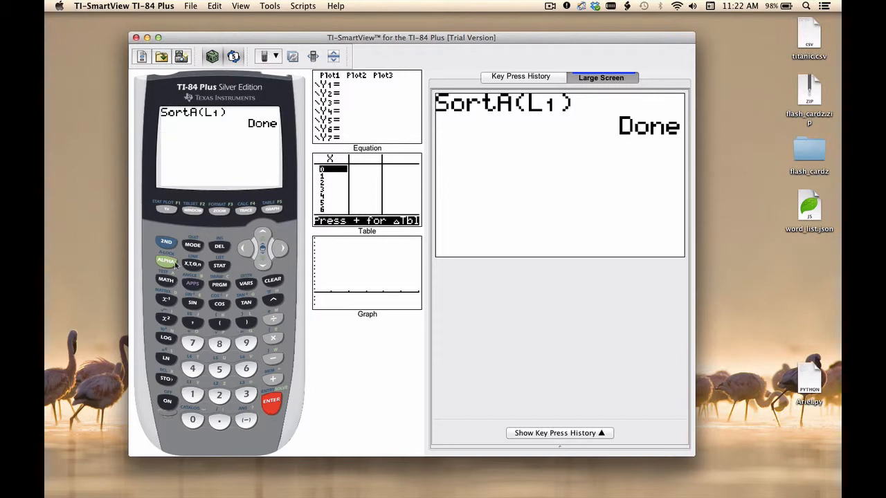
Reopen the list editor and scroll L1 to verify it begins 1, 1, 2, 2, 3, 3, 3.
left_click(219, 266)
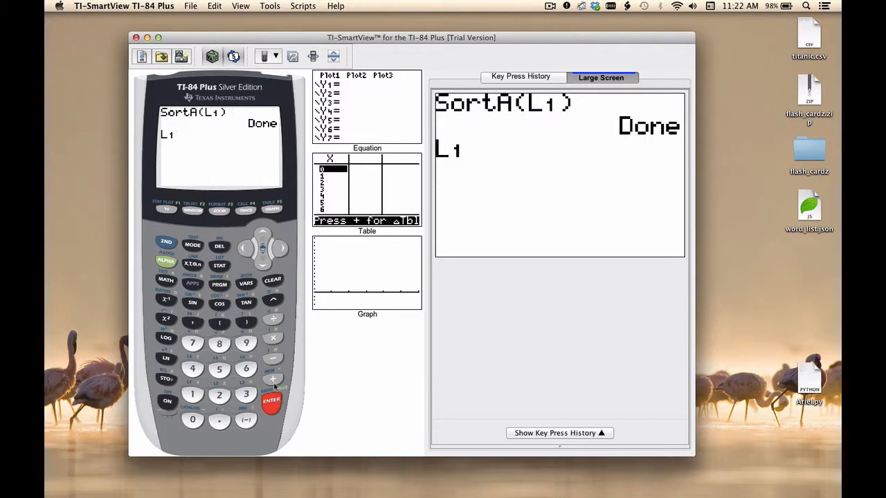
left_click(218, 264)
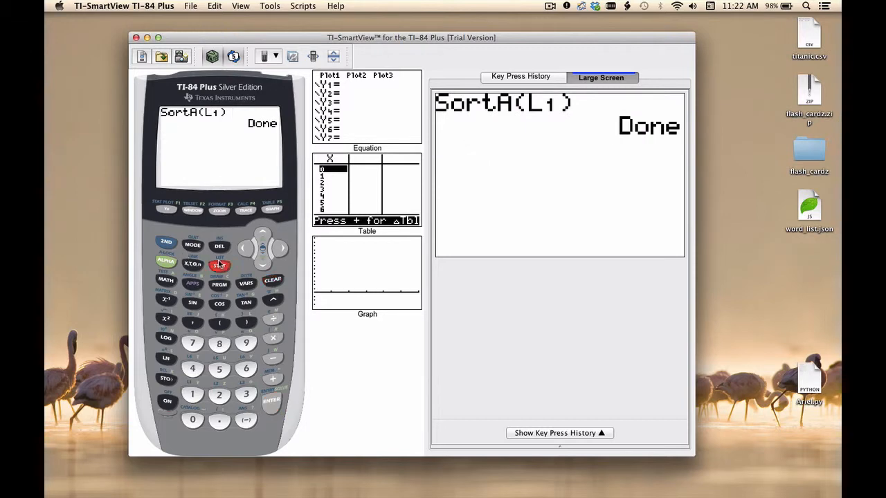
left_click(271, 402)
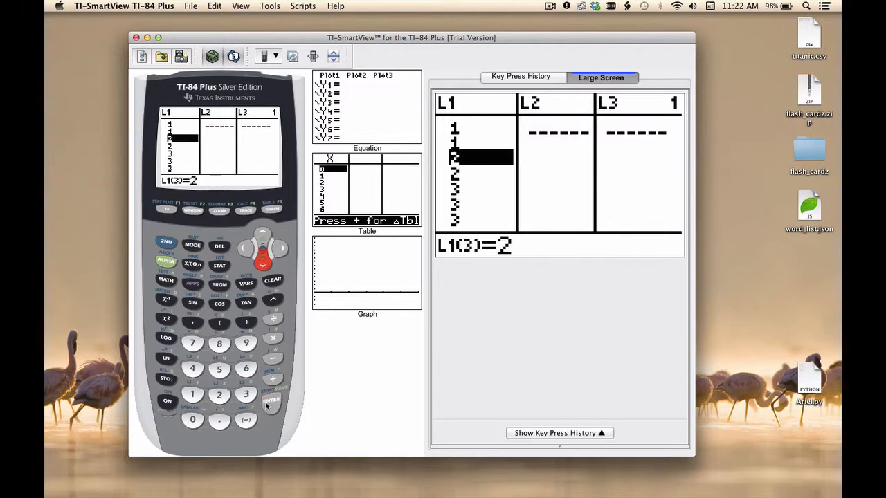
left_click(271, 400)
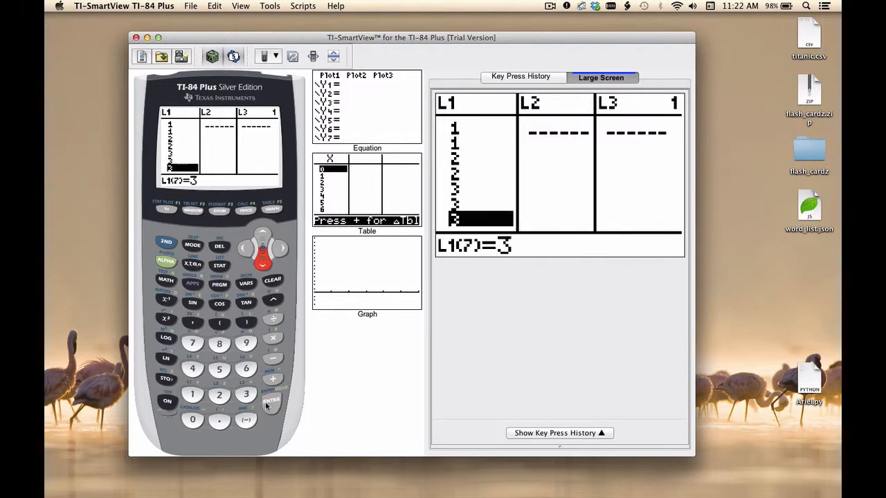